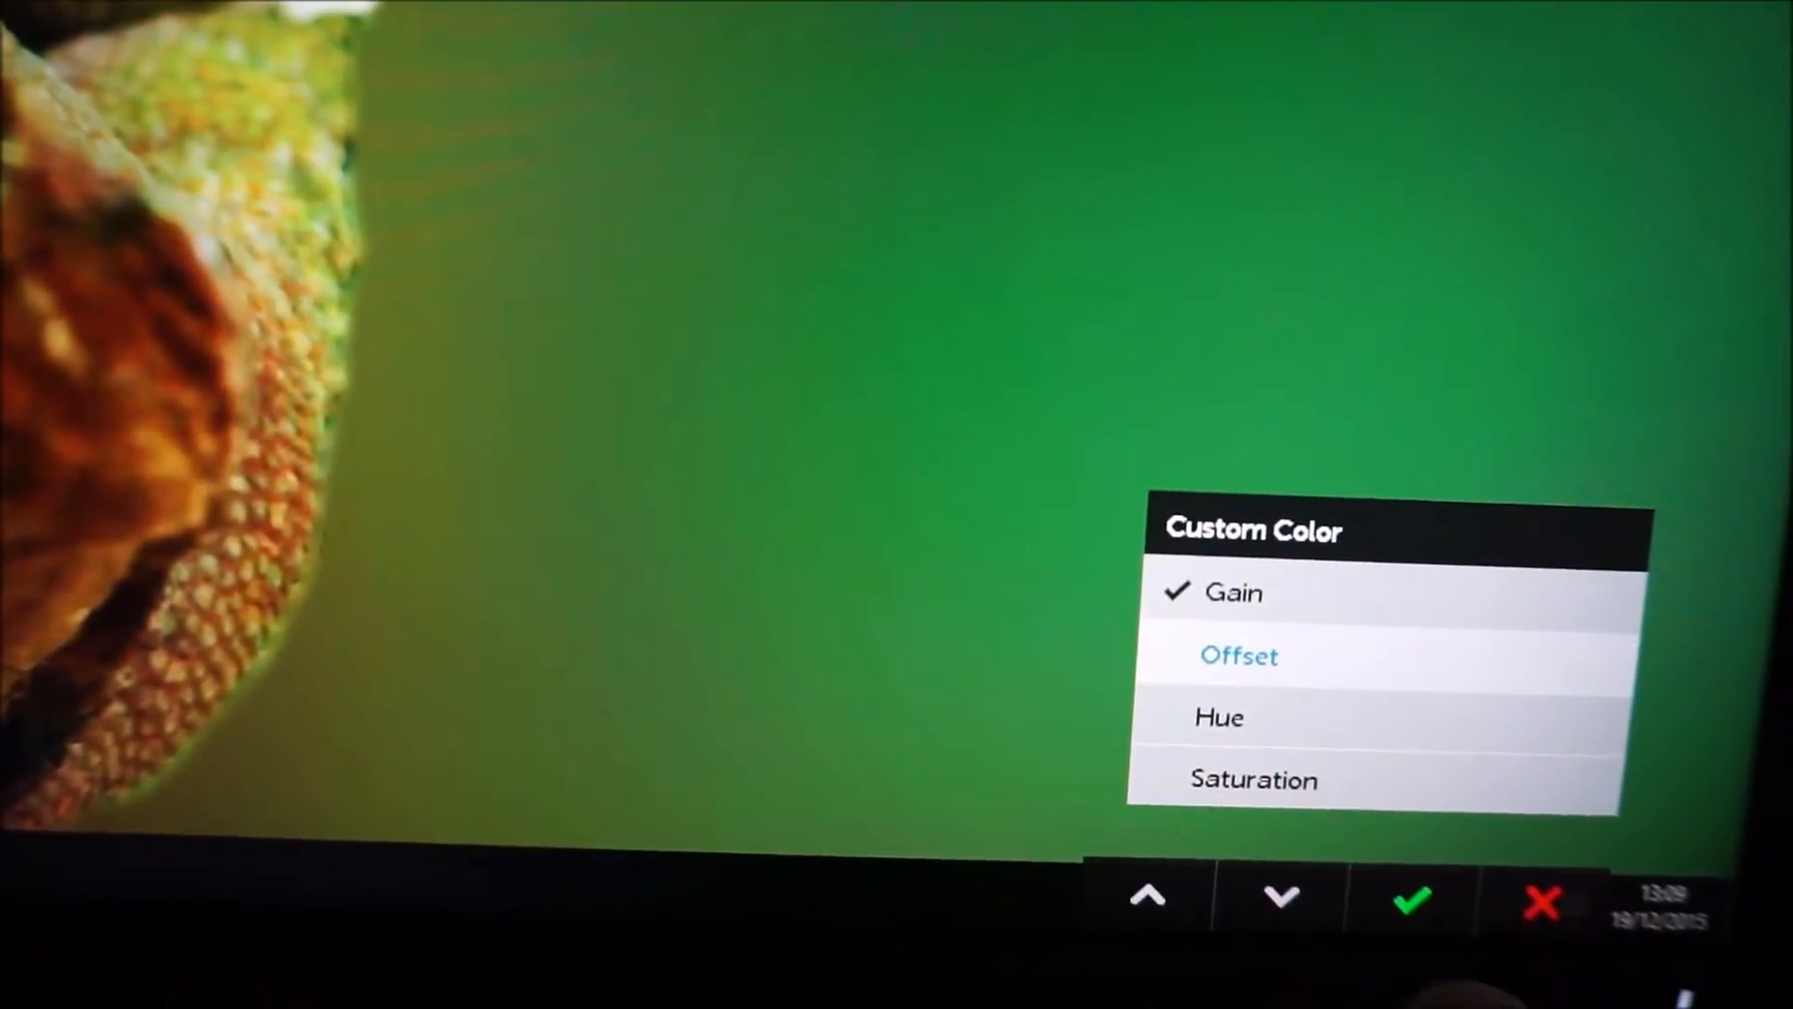
Move to Saturation in Custom Color and show the per-color R, G, B, C, M, Y sliders.
left_click(1220, 718)
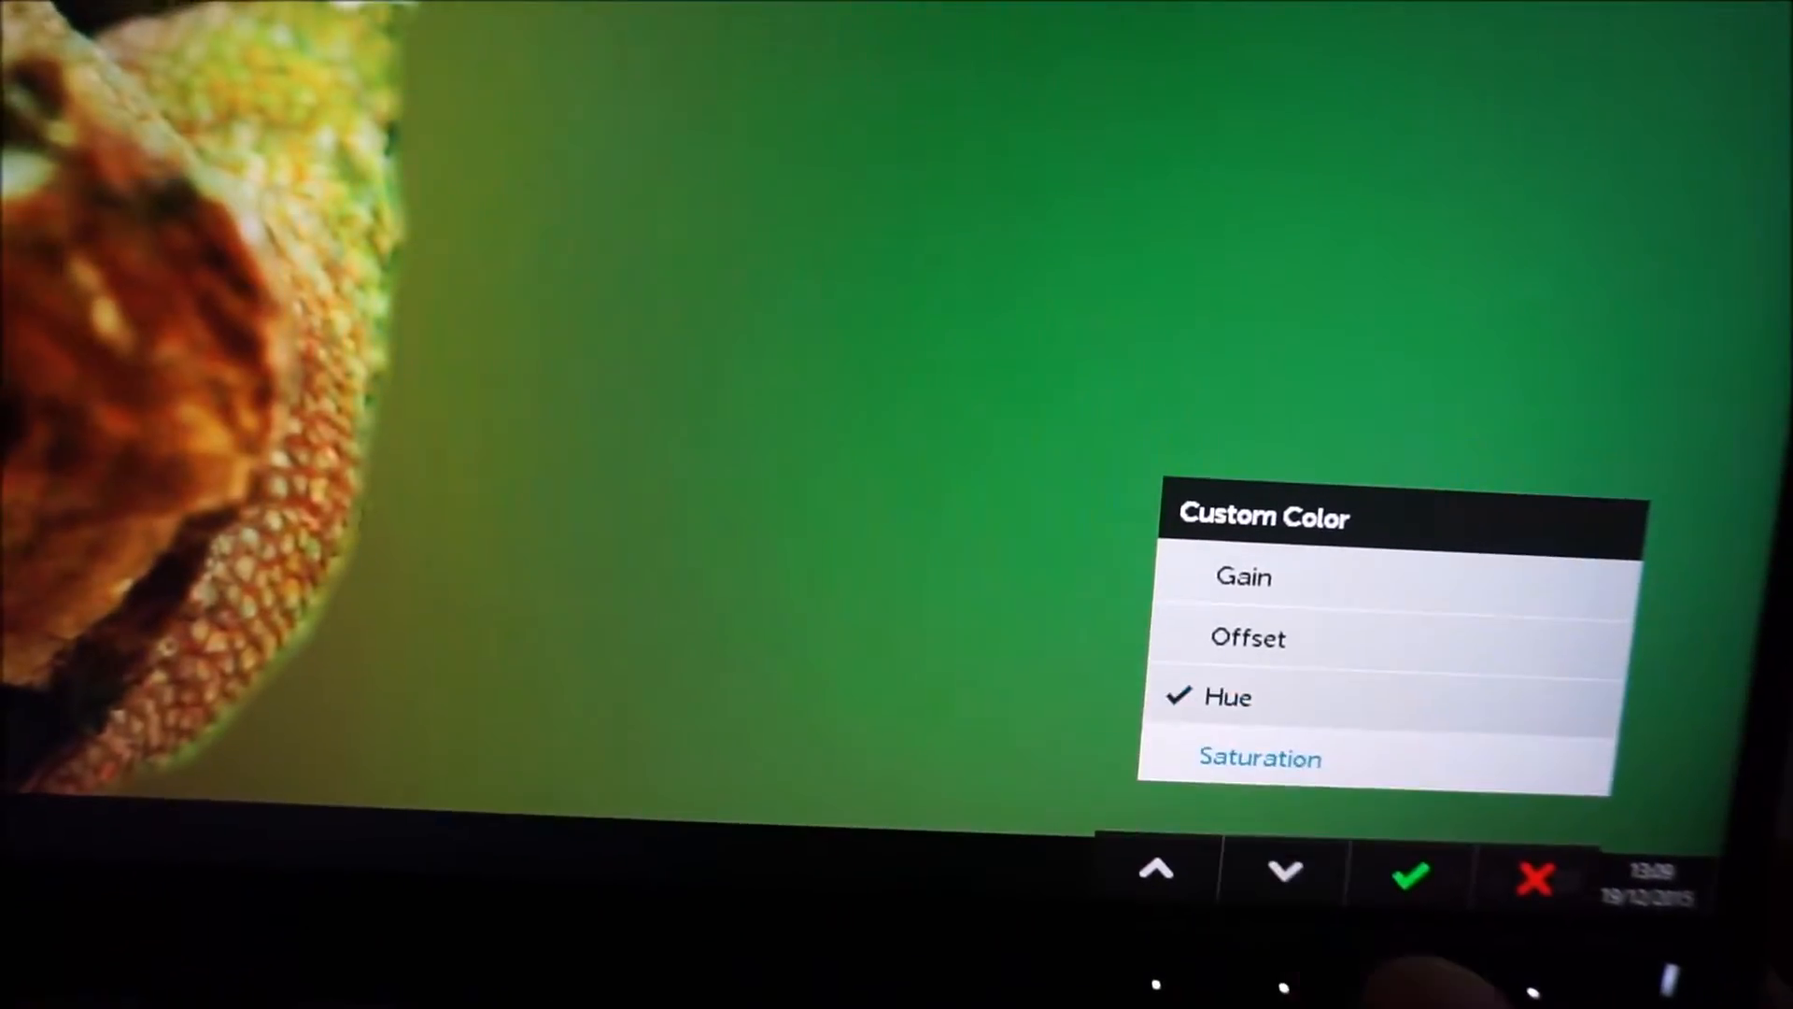
left_click(1259, 757)
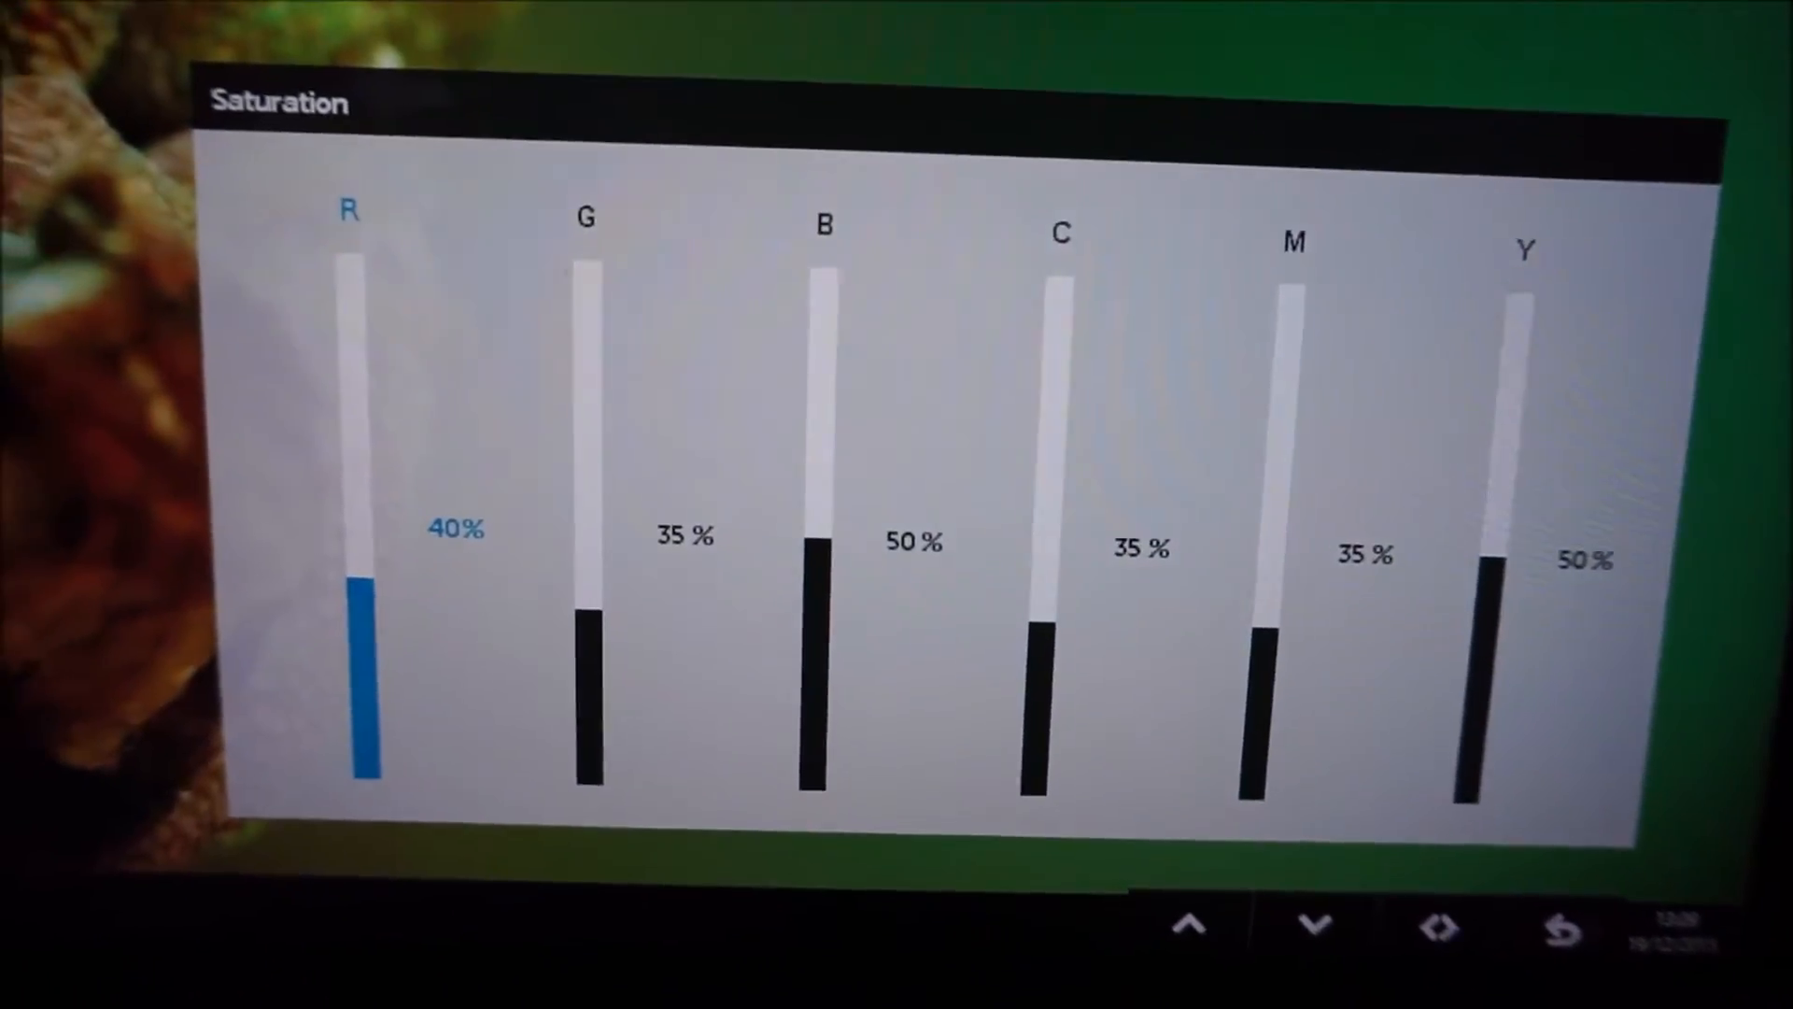